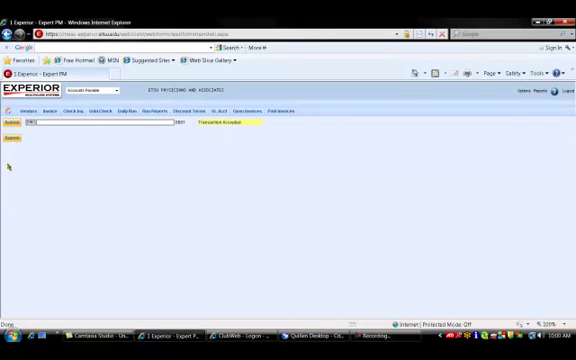
Show the daily schedule and select a schedulable provider to list their appointments
{"action": "left_click", "coordinate": [10, 128]}
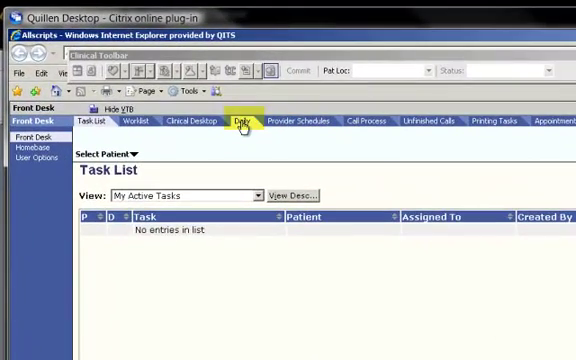
{"action": "left_click", "coordinate": [236, 120]}
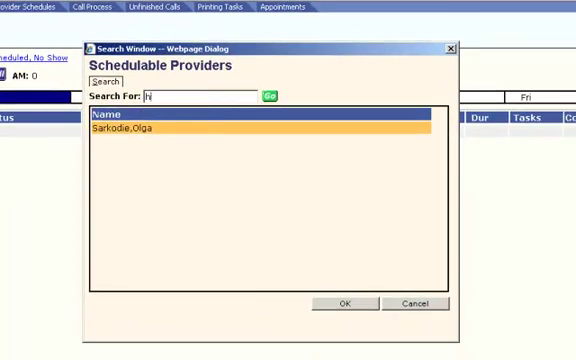
{"action": "left_click", "coordinate": [342, 304]}
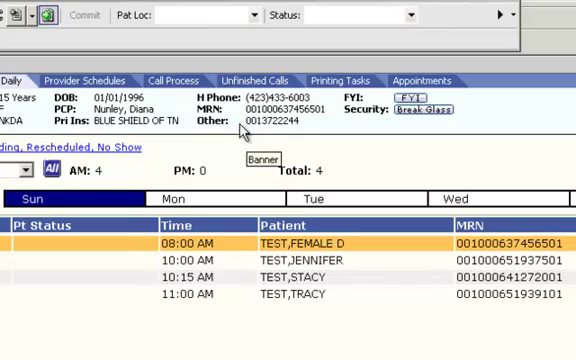
{"action": "mouse_move", "coordinate": [244, 118]}
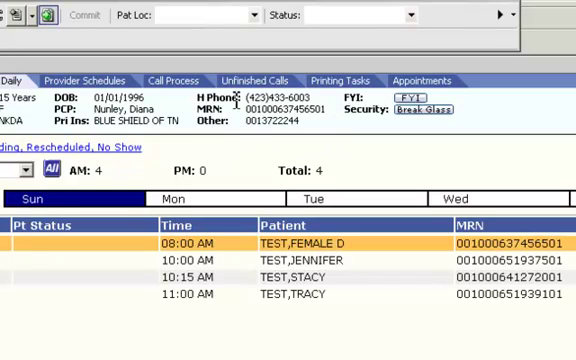
{"action": "mouse_move", "coordinate": [310, 138]}
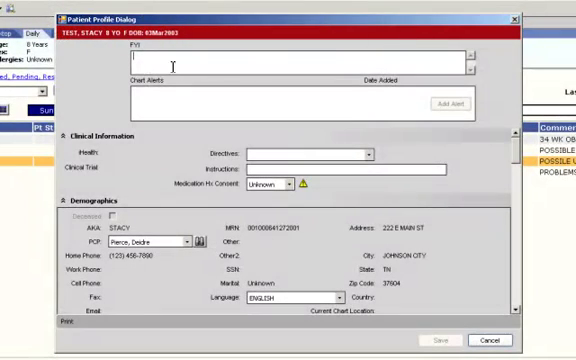
{"action": "mouse_move", "coordinate": [204, 108]}
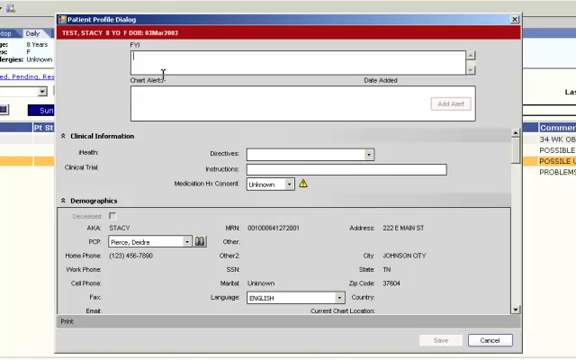
Enter the alert text 'Wheelchair needed' on the patient's profile
{"action": "type", "text": "Wheelchair n"}
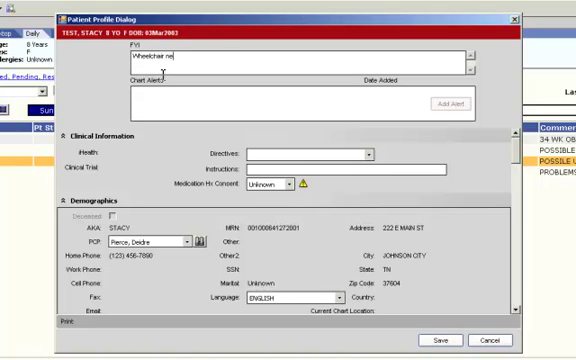
{"action": "type", "text": "eded"}
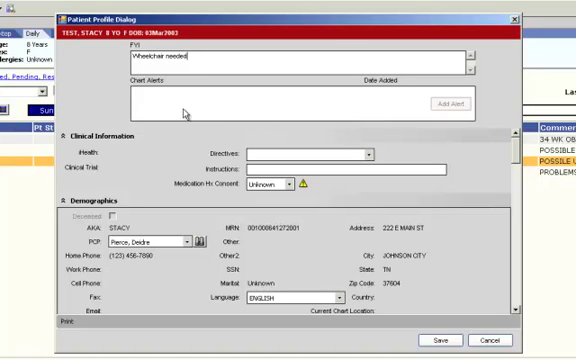
{"action": "mouse_move", "coordinate": [184, 112]}
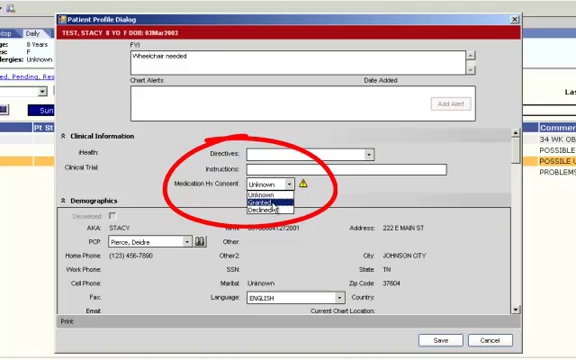
Choose a Medication Hx Consent value and collapse Clinical Information to show demographics
{"action": "left_click", "coordinate": [268, 192]}
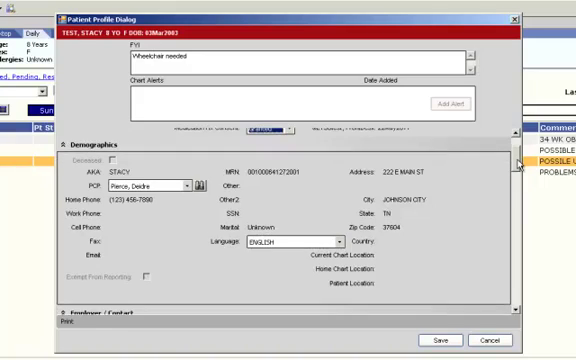
{"action": "mouse_move", "coordinate": [438, 226]}
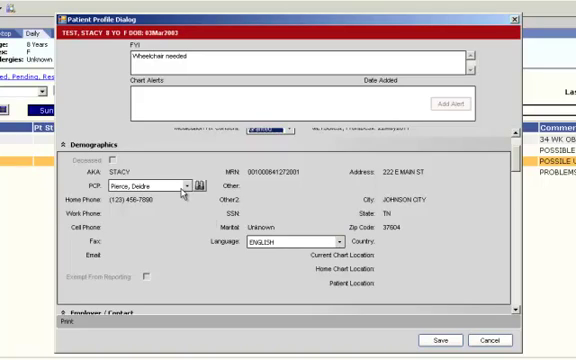
{"action": "mouse_move", "coordinate": [260, 244]}
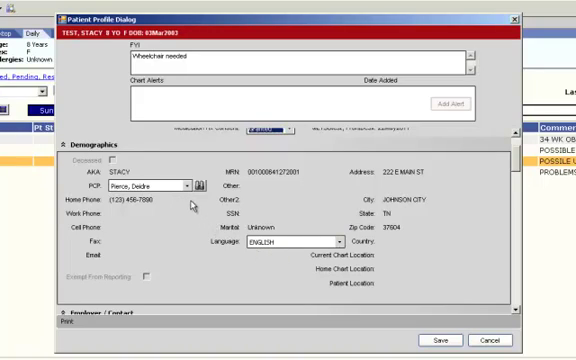
{"action": "mouse_move", "coordinate": [232, 250]}
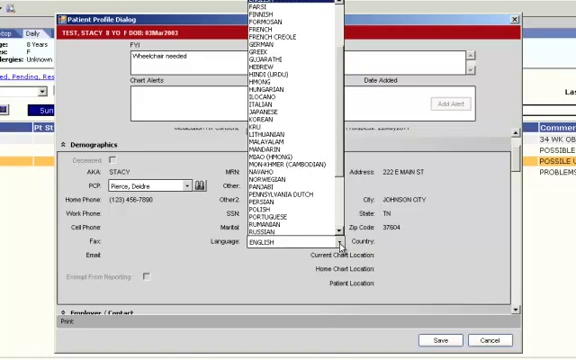
Select the patient's language, then scroll past Contacts and Insurance to the empty Pharmacy section
{"action": "left_click", "coordinate": [260, 244]}
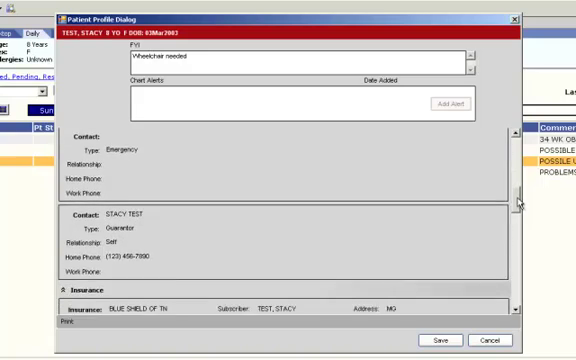
{"action": "scroll", "scroll_direction": "down", "scroll_amount": 3}
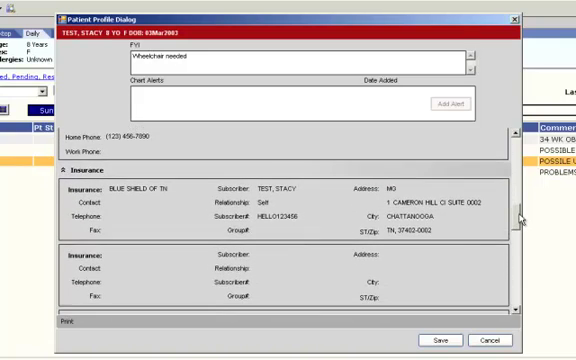
{"action": "scroll", "scroll_direction": "down", "scroll_amount": 3}
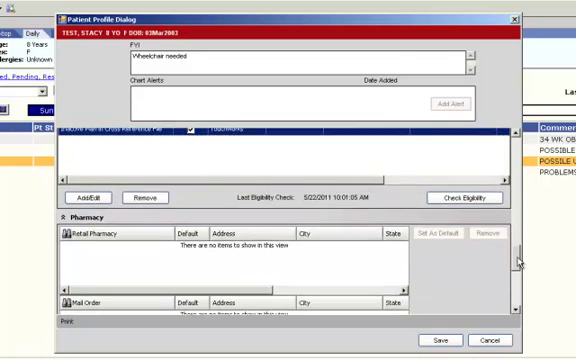
{"action": "scroll", "scroll_direction": "down", "scroll_amount": 3}
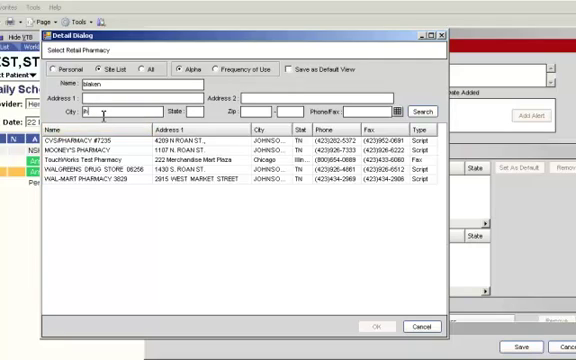
Search pharmacies by city 'johnson city' and pick the matching pharmacy for the patient
{"action": "type", "text": "johnson city"}
{"action": "left_click", "coordinate": [194, 110]}
{"action": "type", "text": "tn"}
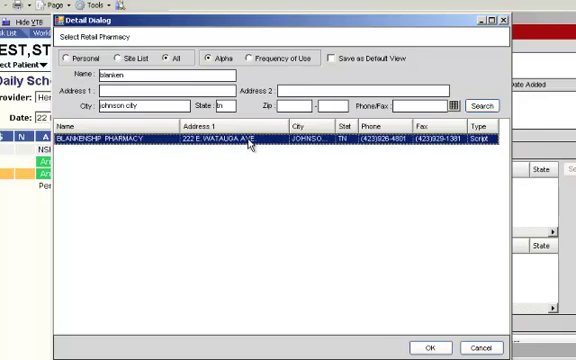
{"action": "left_click", "coordinate": [428, 348]}
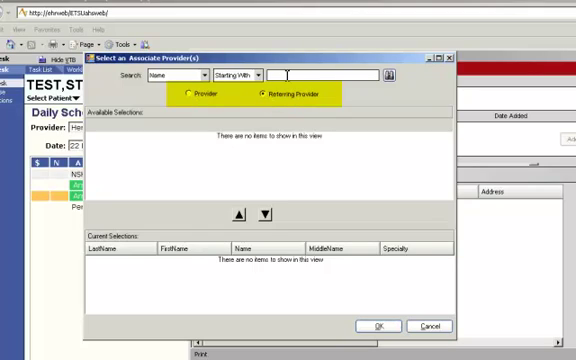
{"action": "type", "text": "alke"}
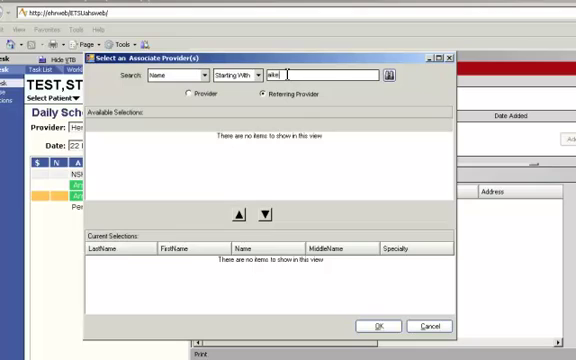
{"action": "type", "text": "n"}
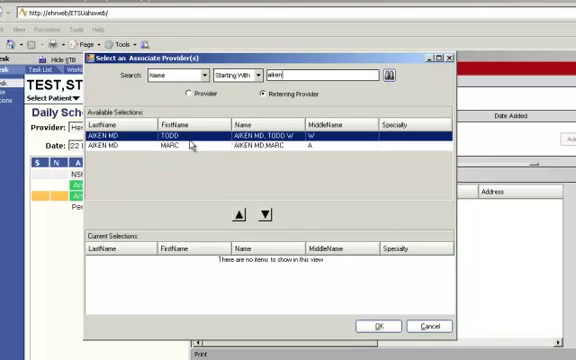
{"action": "mouse_move", "coordinate": [190, 144]}
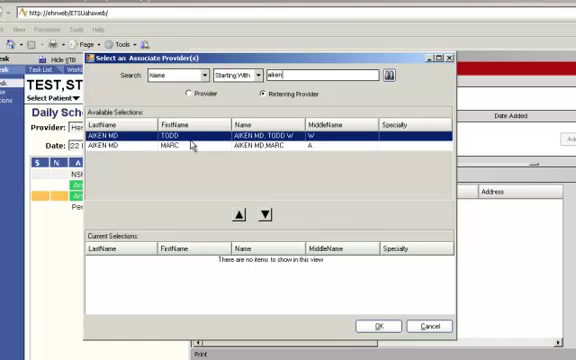
{"action": "mouse_move", "coordinate": [222, 184]}
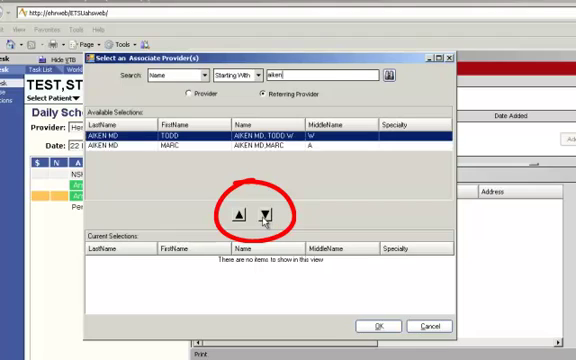
{"action": "left_click", "coordinate": [264, 216]}
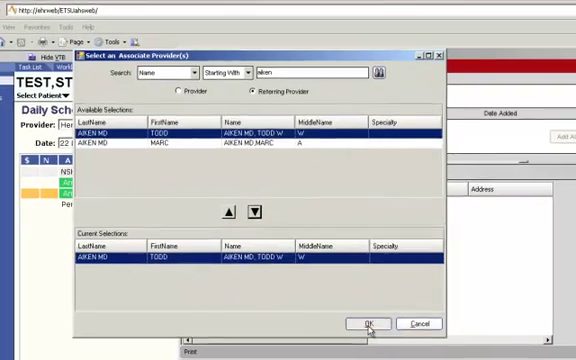
{"action": "left_click", "coordinate": [368, 324]}
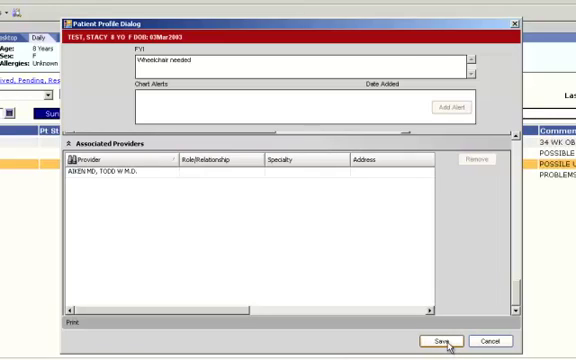
Save the patient profile, returning to the provider's daily schedule
{"action": "left_click", "coordinate": [448, 340]}
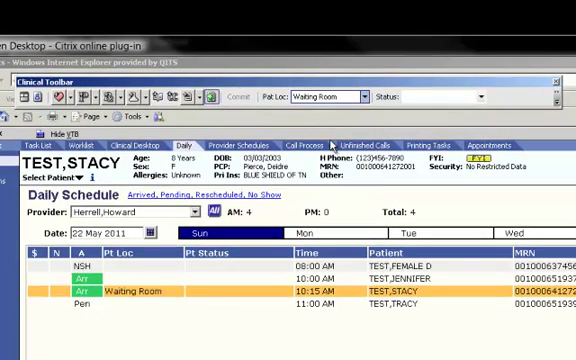
Show the appointment status choices (Arrived, Check Out) for the Waiting Room patient
{"action": "left_click", "coordinate": [484, 96]}
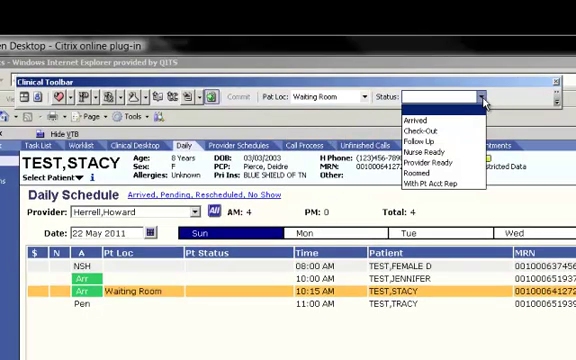